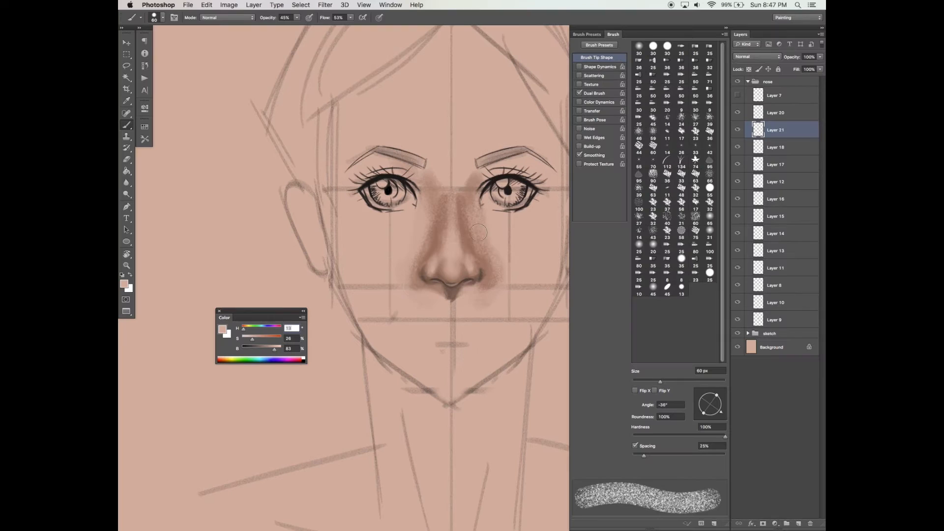
Add another nose shading layer to soften the sides and brighten the bridge and tip.
click(812, 523)
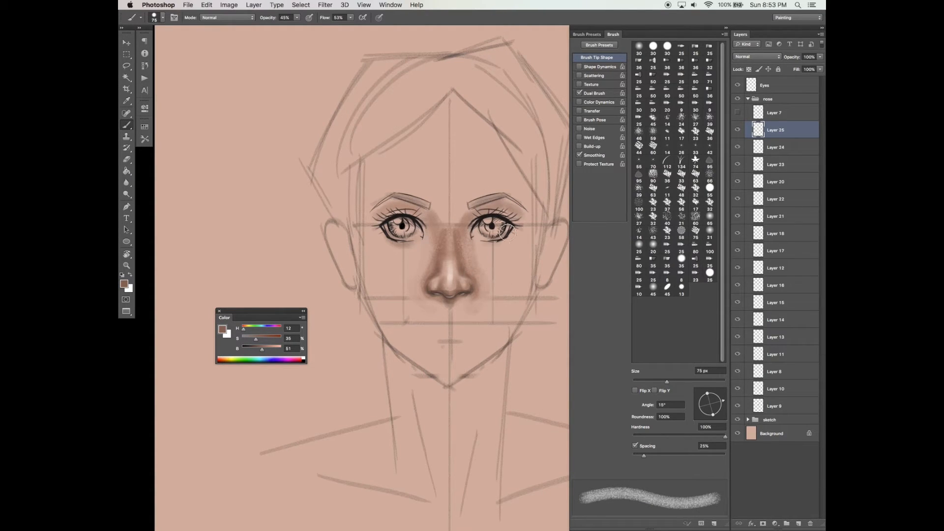
click(127, 41)
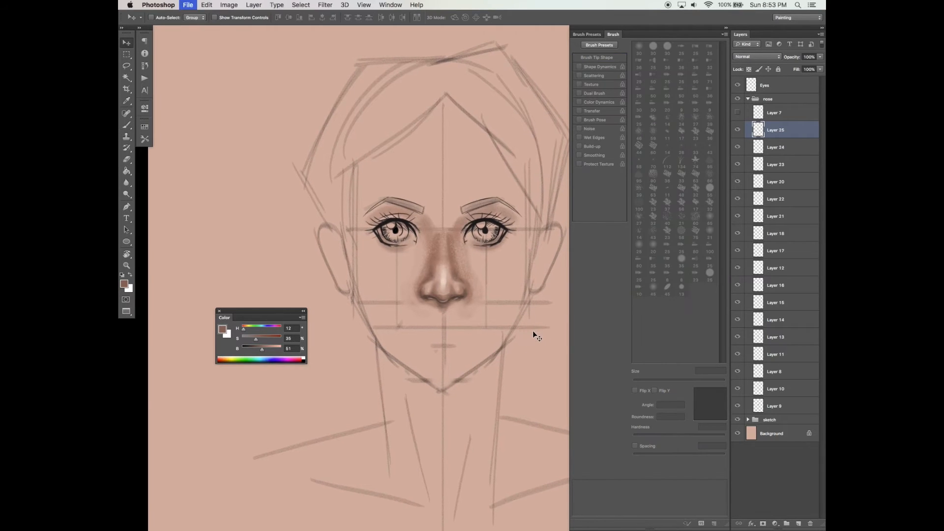